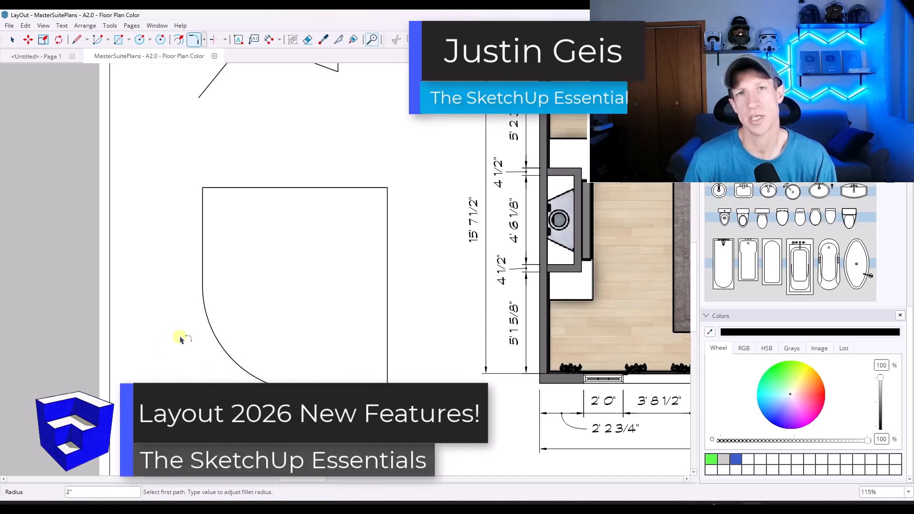
# Step: Collapse the page list, shape style and scrapbook panels in the tray
pyautogui.click(221, 191)
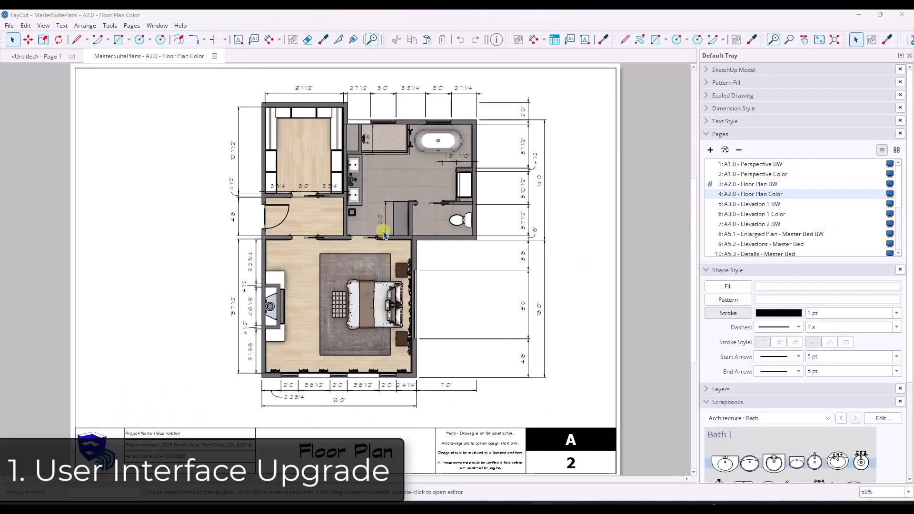
pyautogui.moveTo(539, 249)
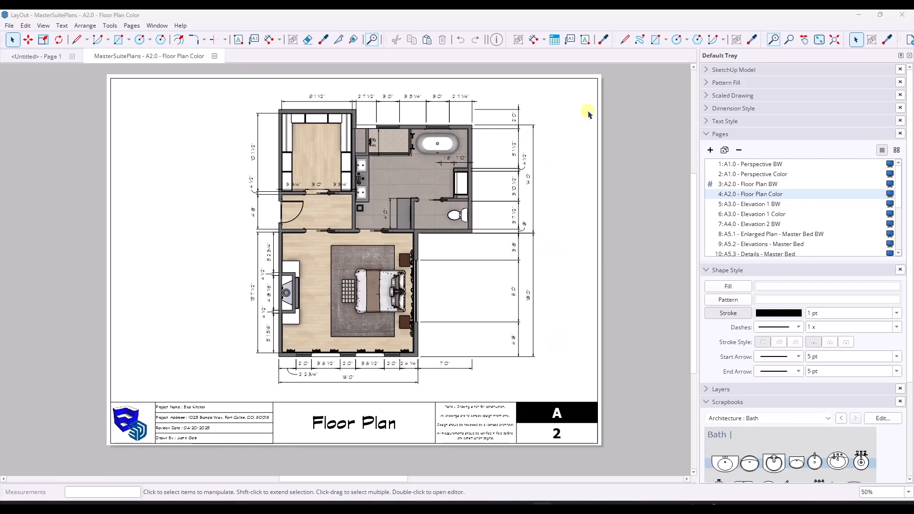
pyautogui.moveTo(696, 144)
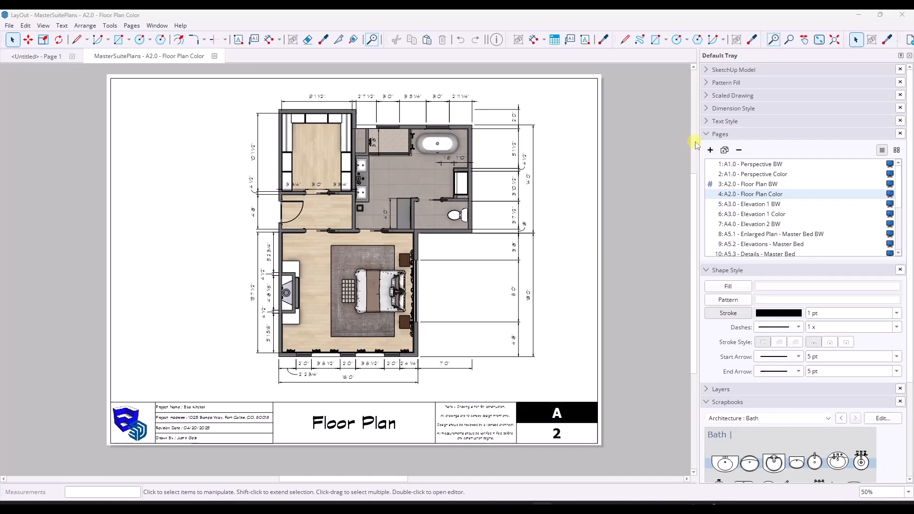
pyautogui.click(719, 133)
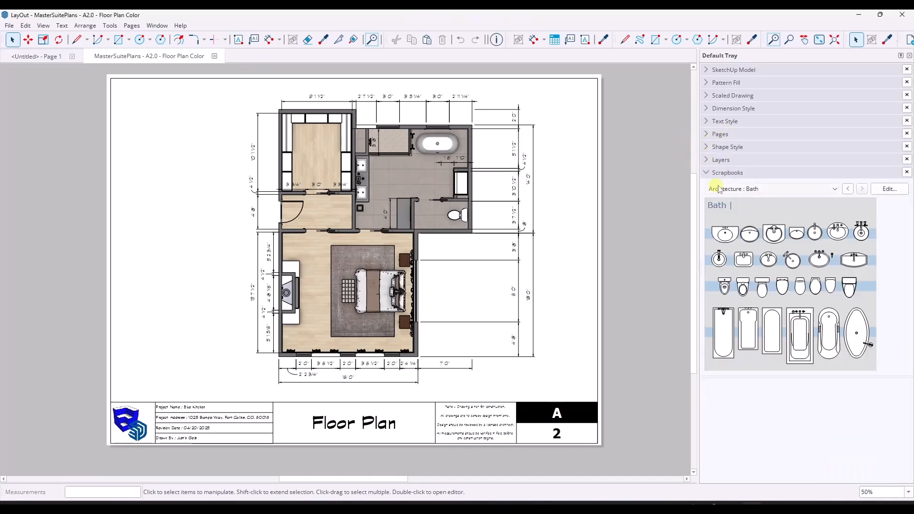
pyautogui.click(727, 172)
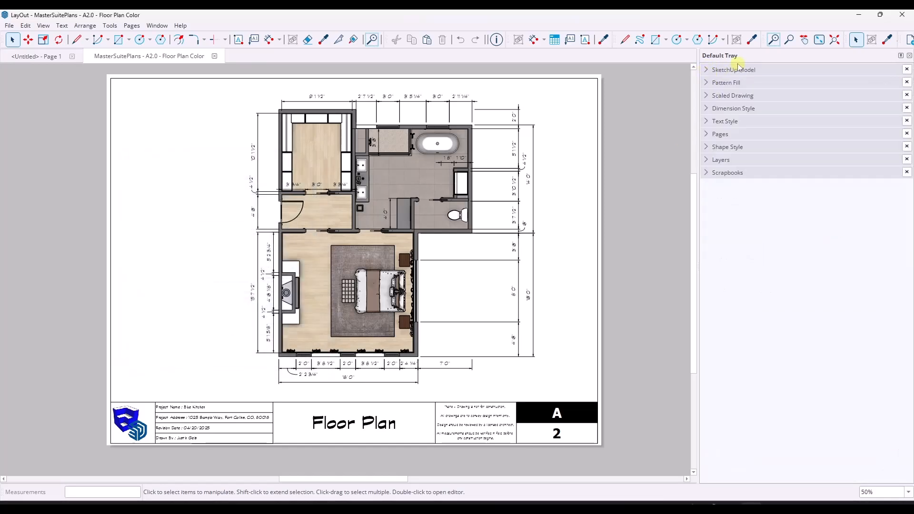
# Step: Add Colors to the Default Tray and expand the Scrapbooks and Colors panels
pyautogui.rightClick(733, 69)
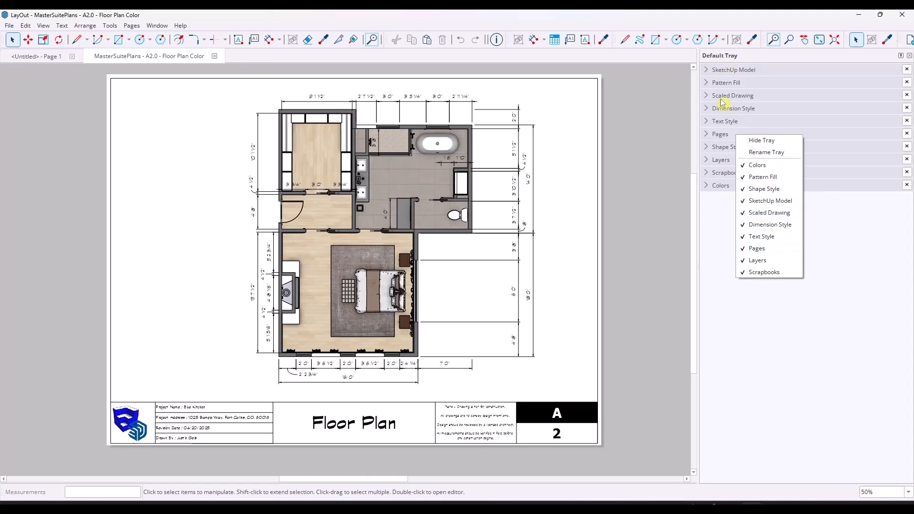
pyautogui.moveTo(768, 213)
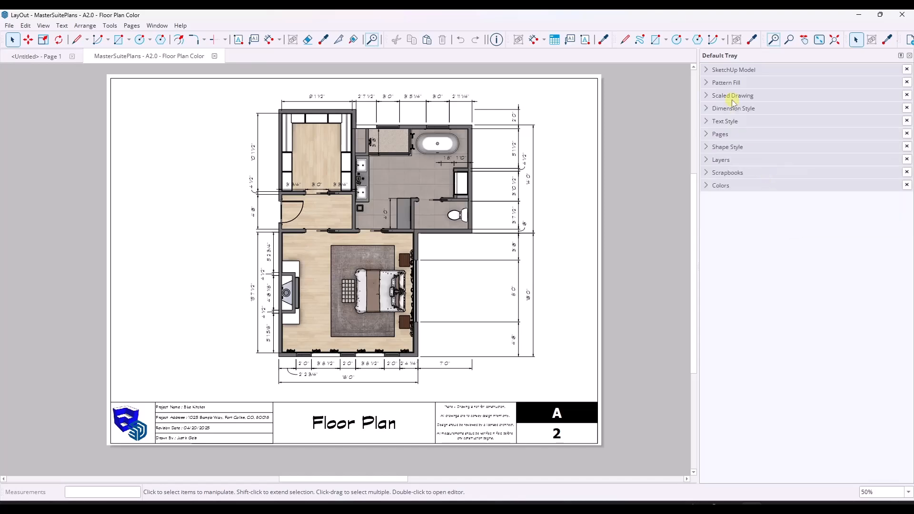
pyautogui.click(733, 69)
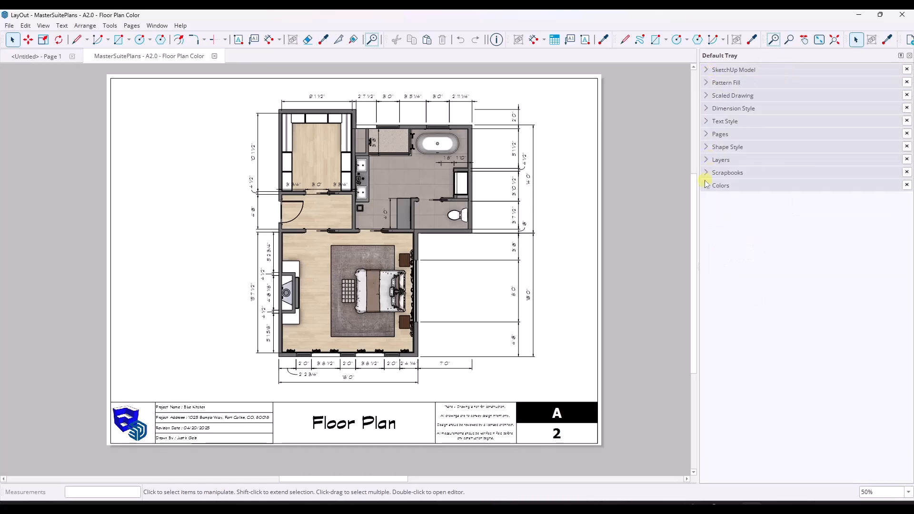
pyautogui.click(719, 133)
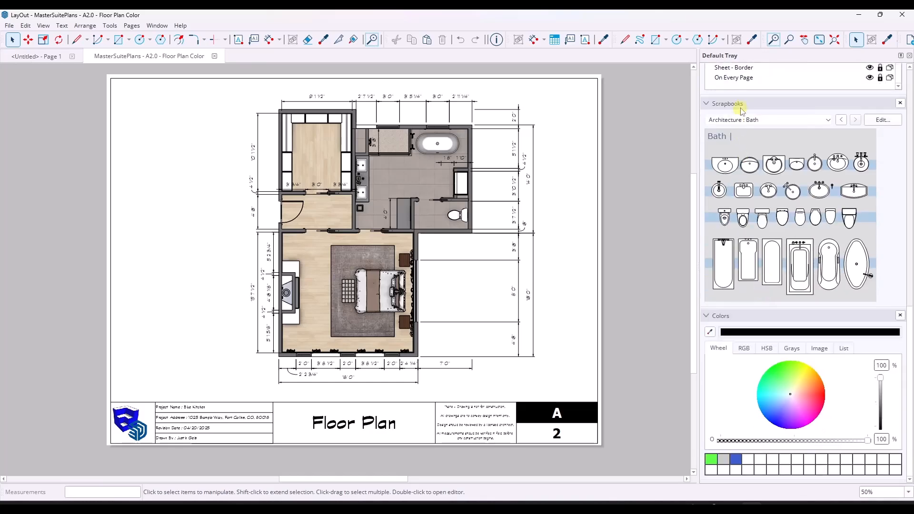
# Step: Open the context menu on the Default Tray
pyautogui.rightClick(727, 103)
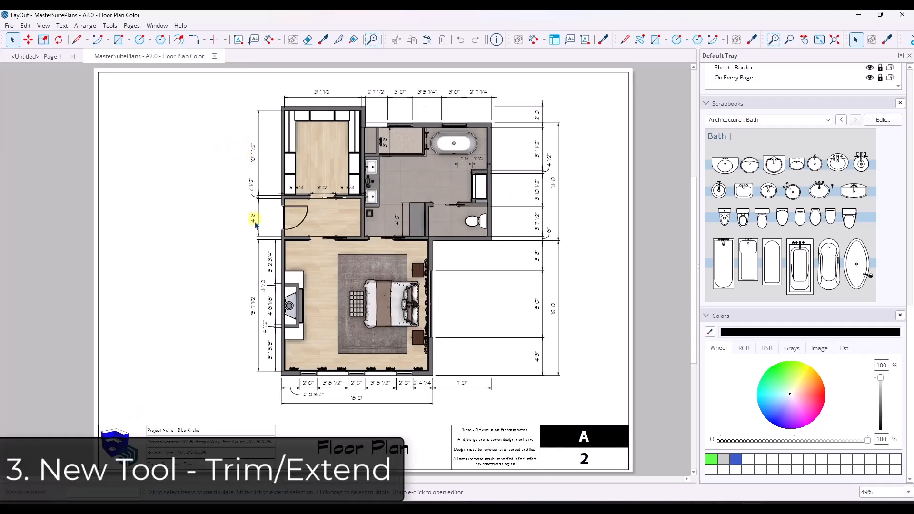
pyautogui.moveTo(373, 257)
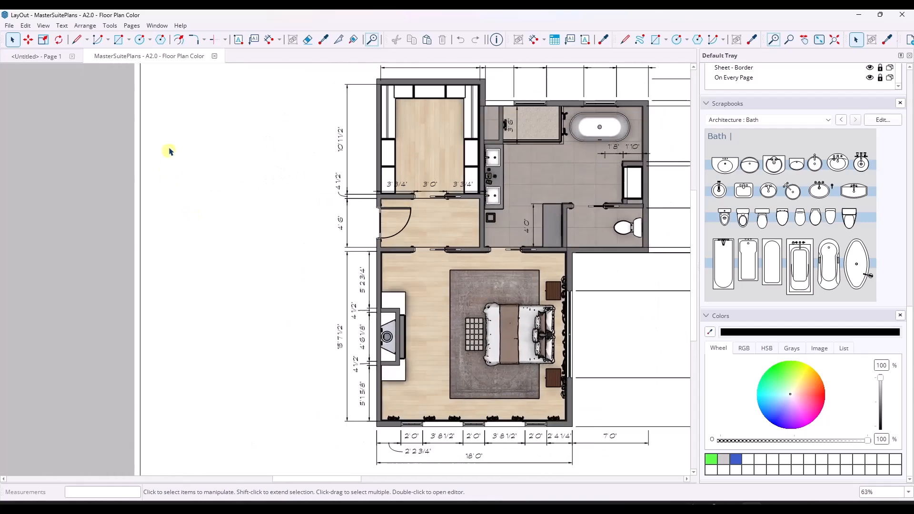
pyautogui.moveTo(194, 39)
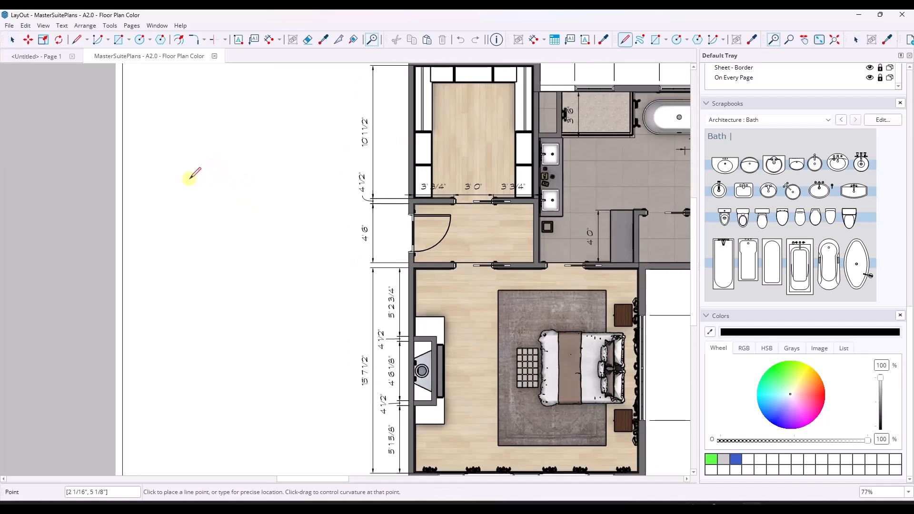
# Step: Draw crossing lines left of the floor plan, then return to Select
pyautogui.moveTo(192, 176); pyautogui.dragTo(317, 181)
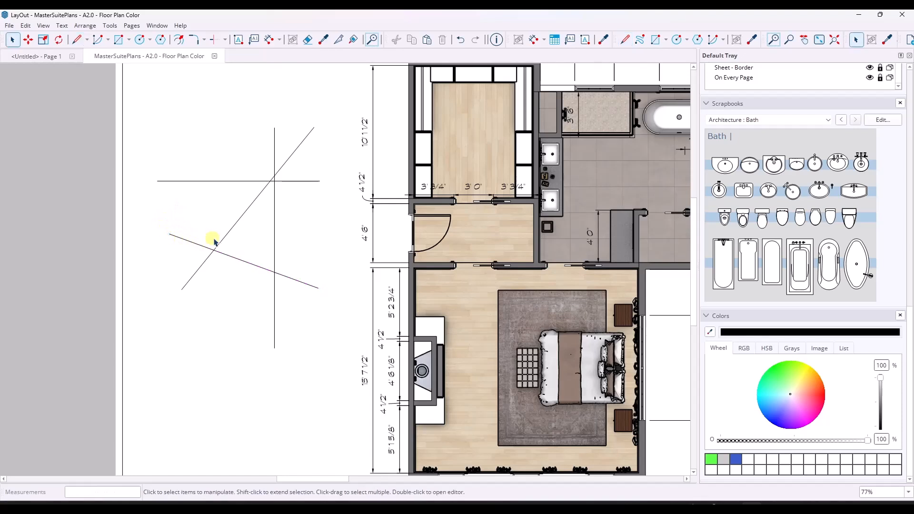
pyautogui.click(213, 241)
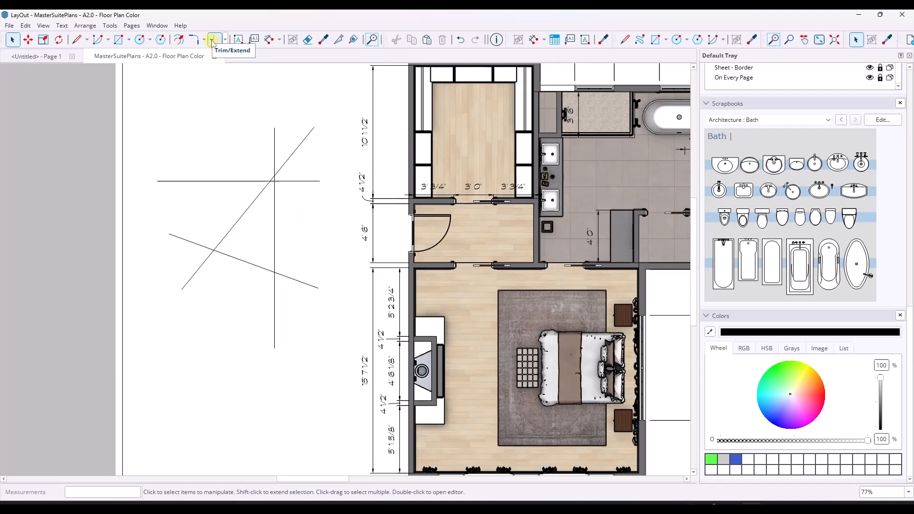
# Step: Use Trim to remove the crossing piece of the diagonal line
pyautogui.click(226, 40)
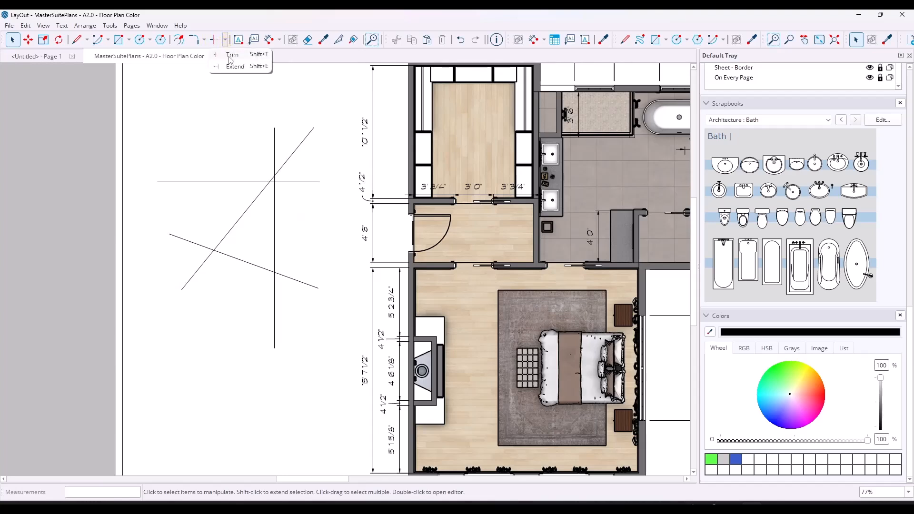
pyautogui.moveTo(314, 163)
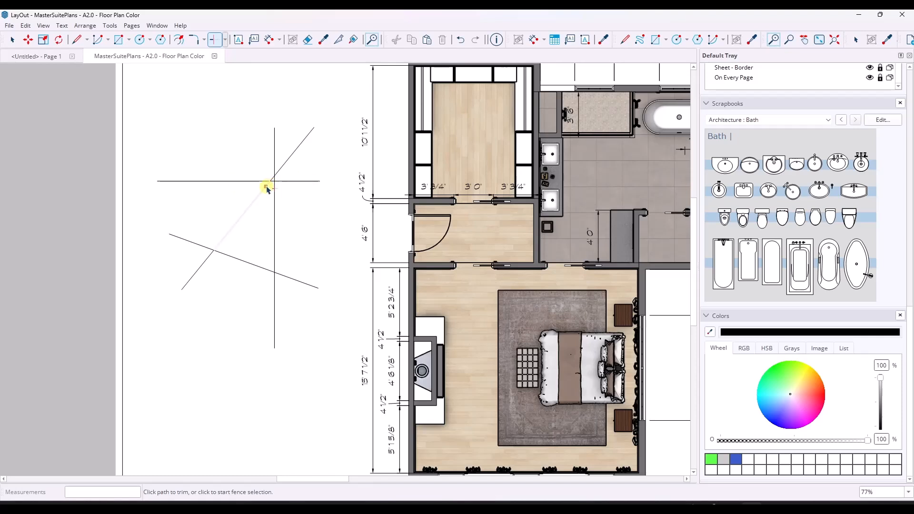
pyautogui.click(267, 187)
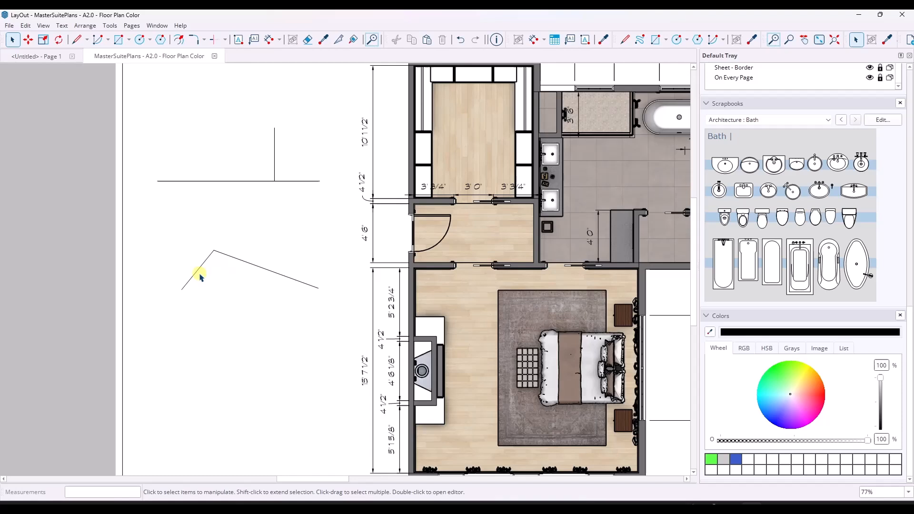
pyautogui.moveTo(217, 251)
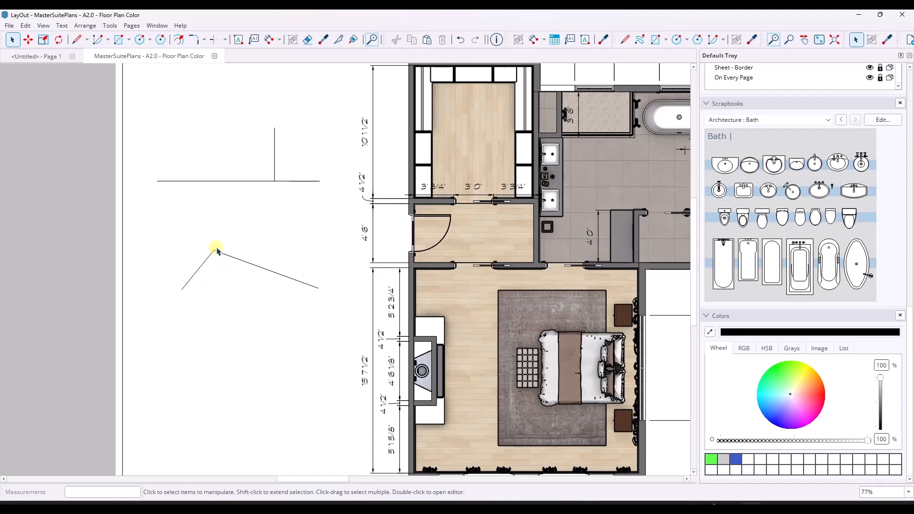
pyautogui.moveTo(263, 180)
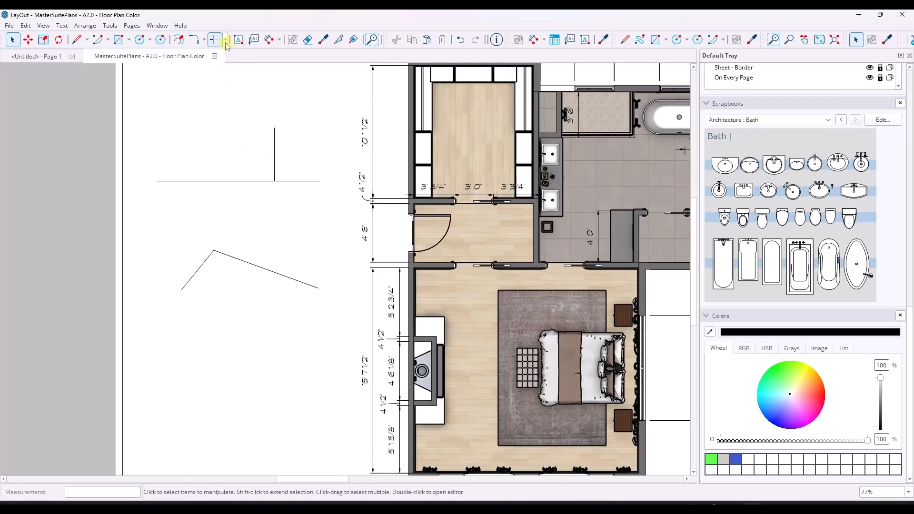
# Step: Extend the diagonal and vertical lines to meet, and trim the horizontal line's leftover end
pyautogui.click(225, 39)
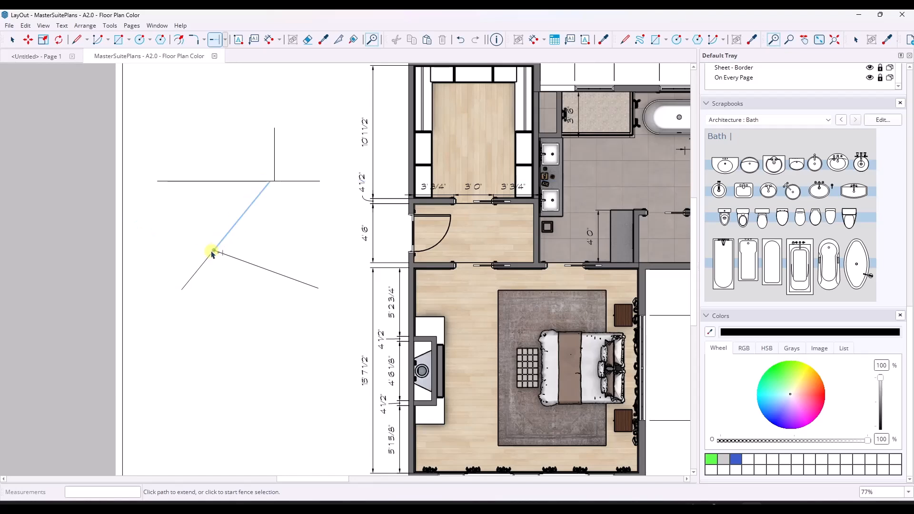
pyautogui.click(274, 268)
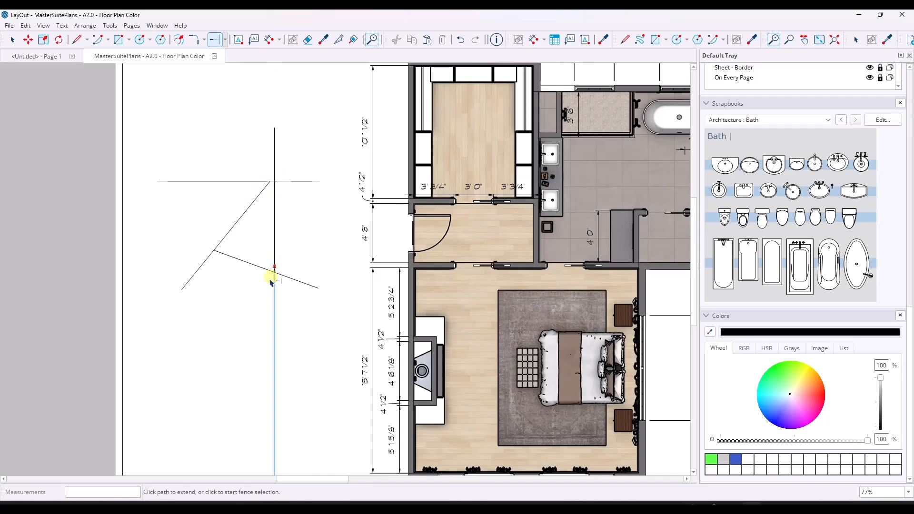
pyautogui.click(226, 39)
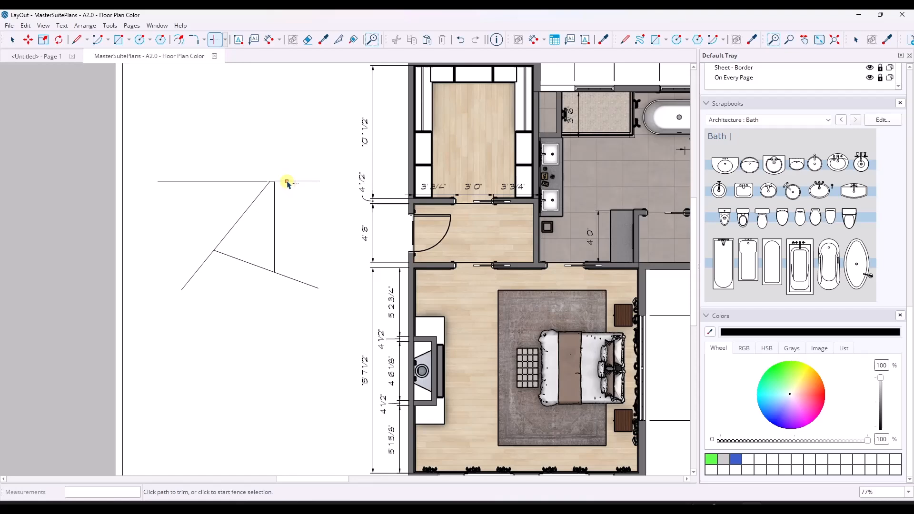
pyautogui.click(286, 184)
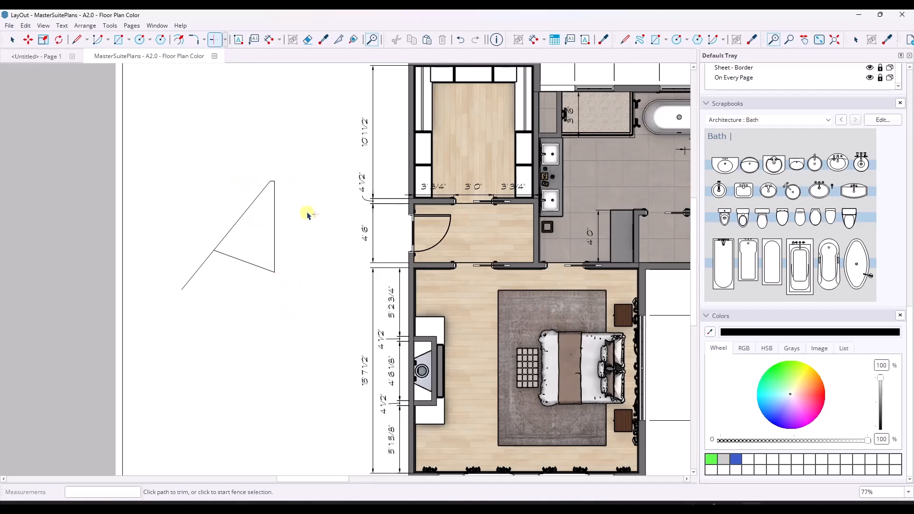
pyautogui.scroll(-3)
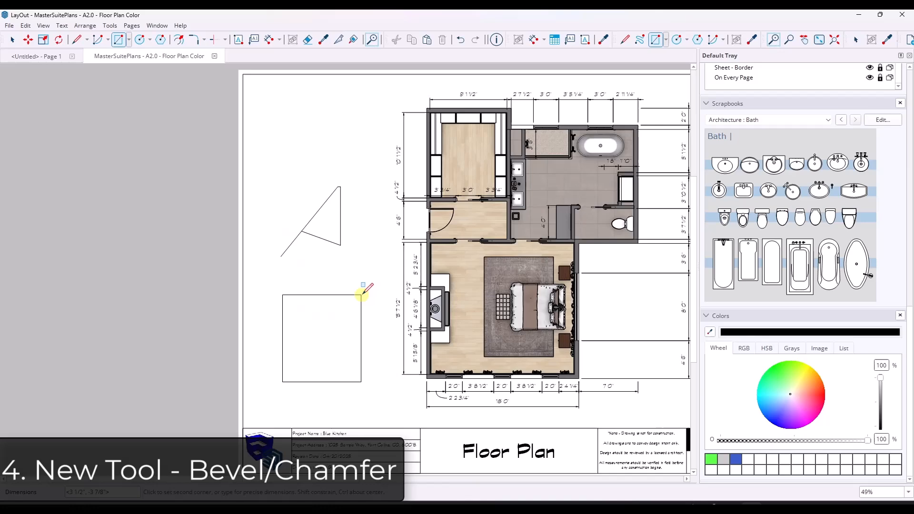
# Step: Fillet the square's corners with radii 2, 1 and 1/2", rounding the top-left
pyautogui.click(13, 39)
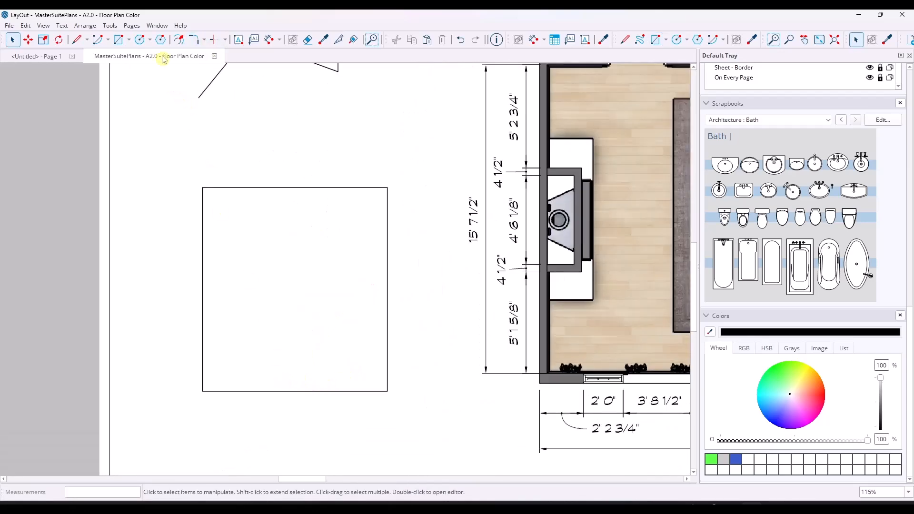
pyautogui.click(194, 39)
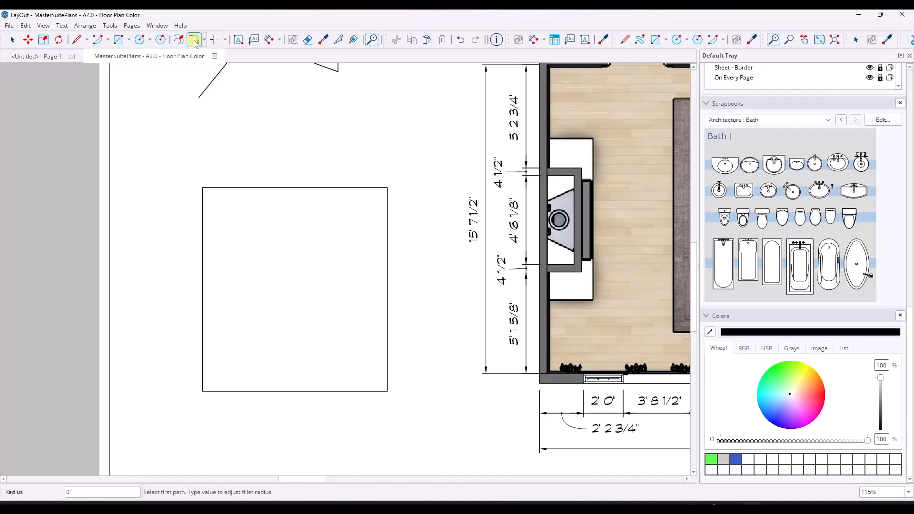
pyautogui.click(209, 387)
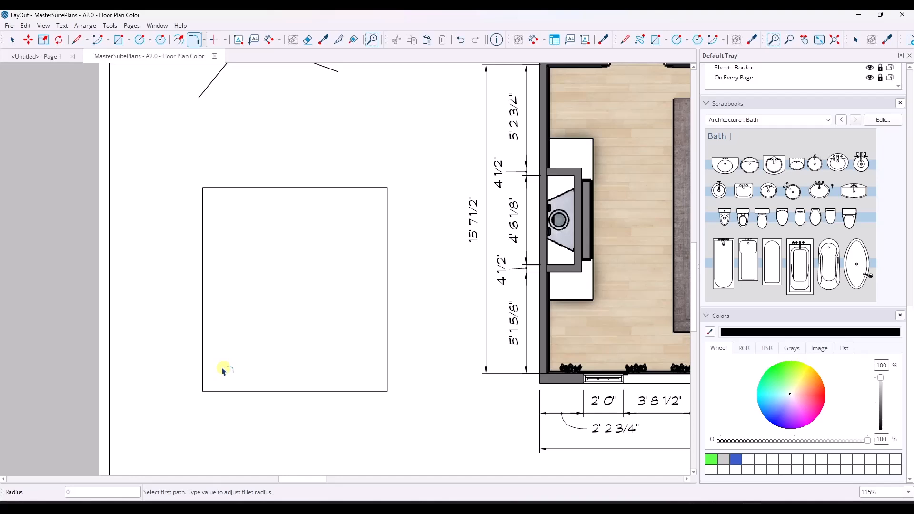
pyautogui.moveTo(123, 444)
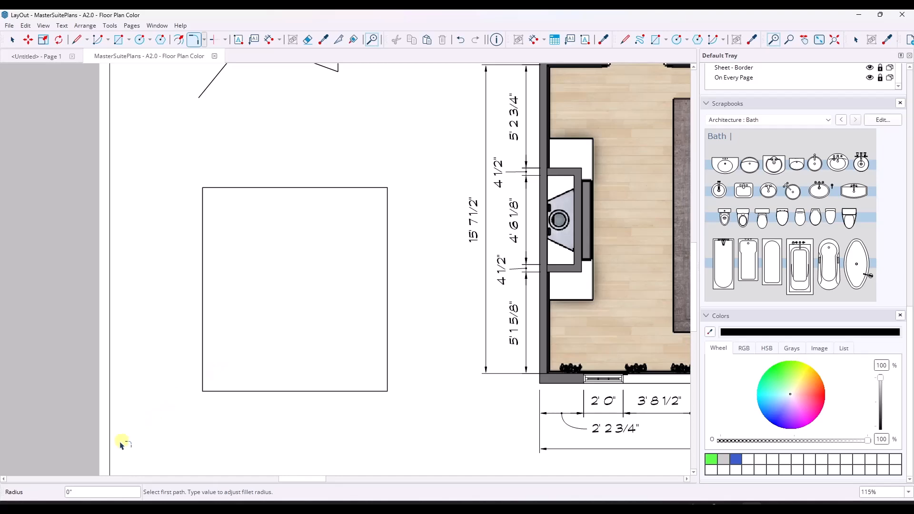
pyautogui.moveTo(181, 340)
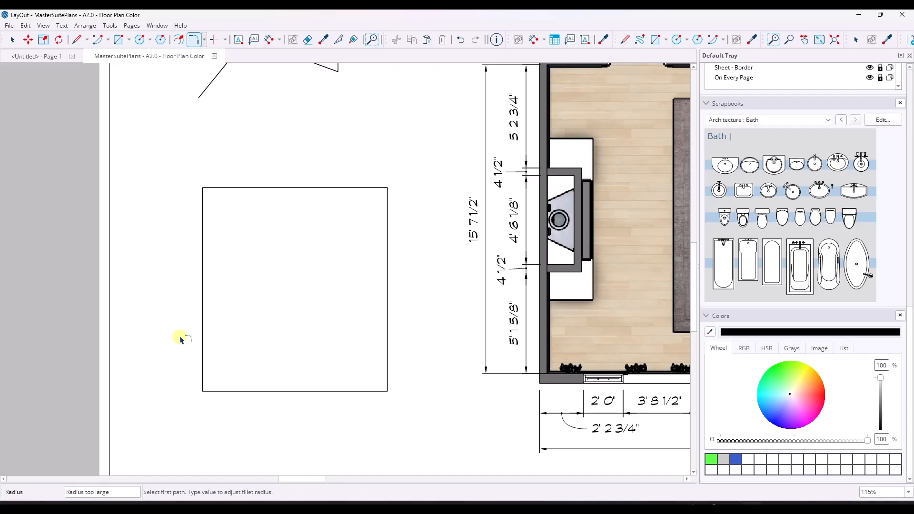
pyautogui.write("2'")
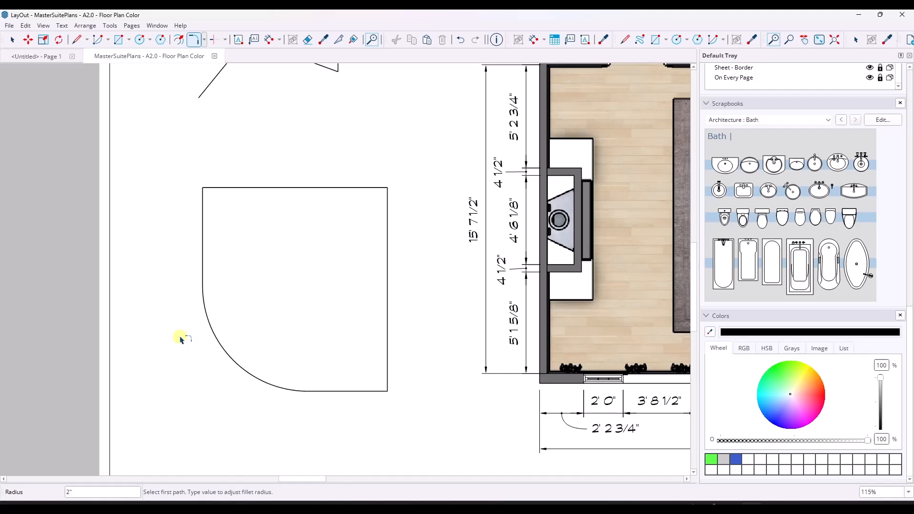
pyautogui.write('1')
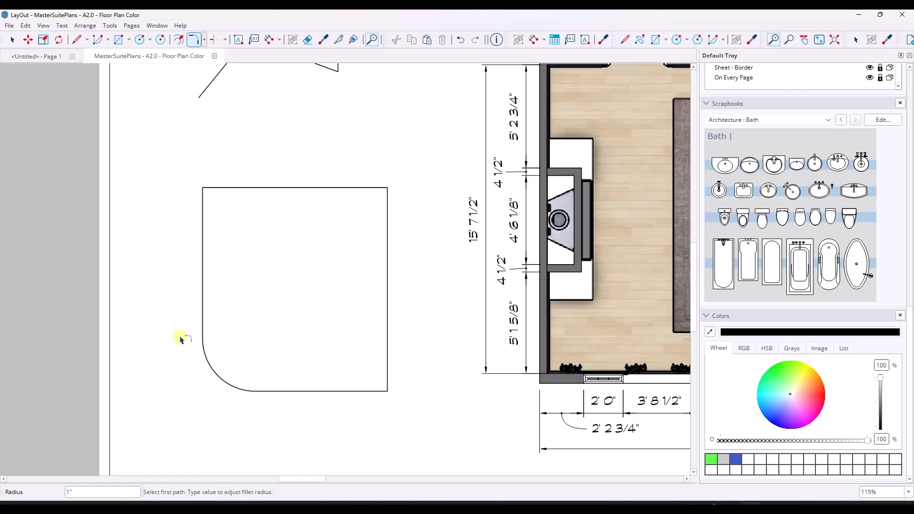
pyautogui.write('1/2"')
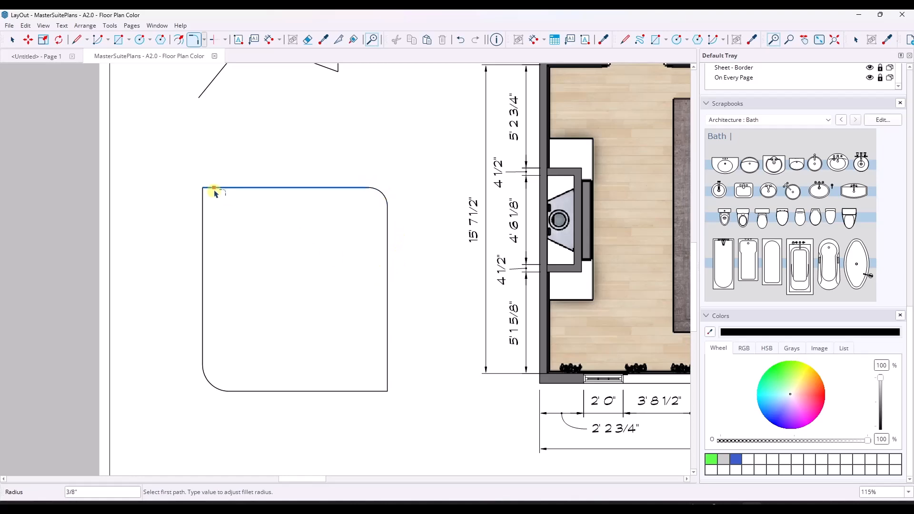
pyautogui.click(207, 205)
pyautogui.write('2')
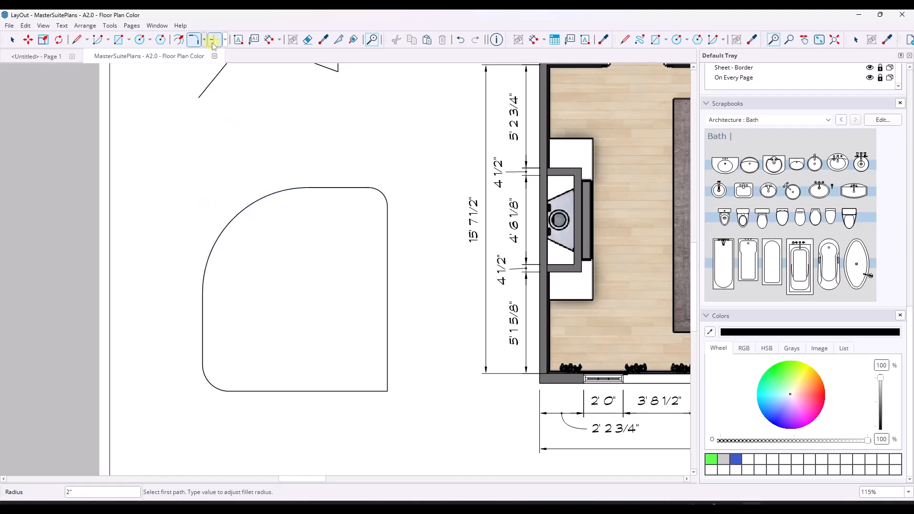
# Step: Chamfer the square's lower-right corner with a straight angled cut
pyautogui.click(214, 39)
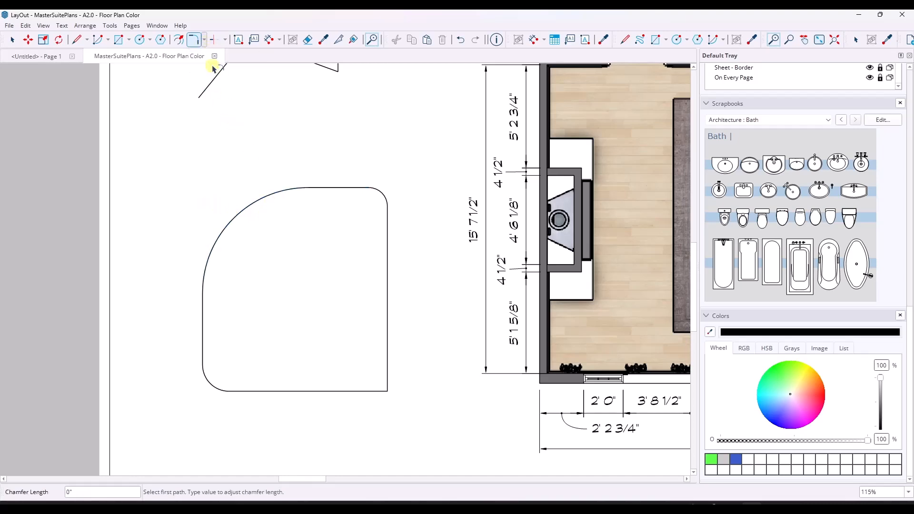
pyautogui.click(386, 291)
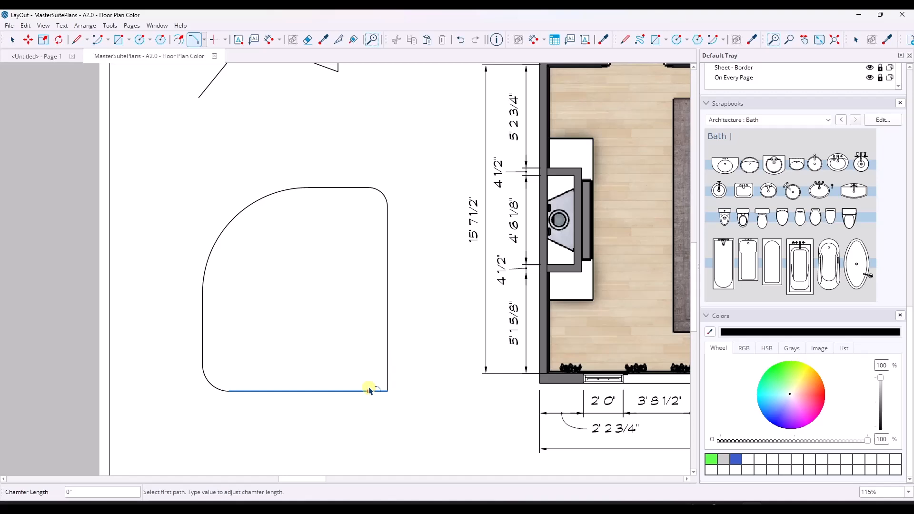
pyautogui.click(373, 389)
pyautogui.write('1')
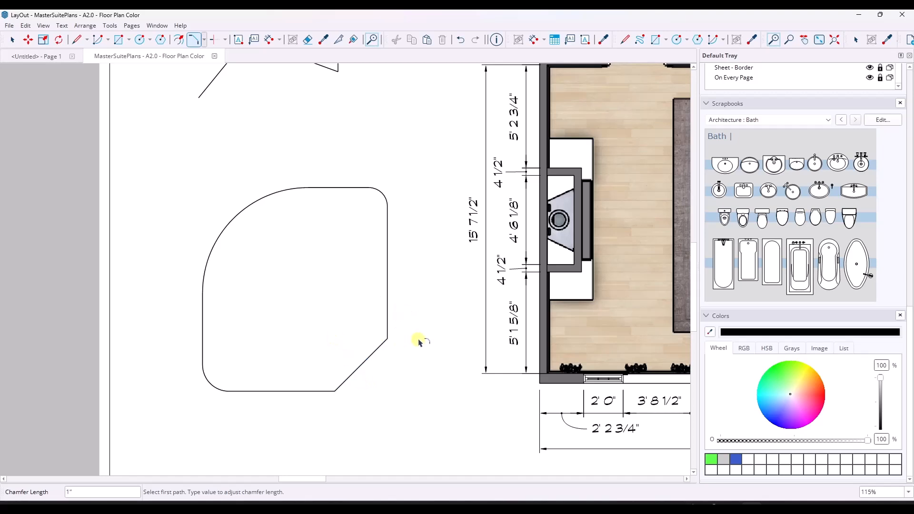
pyautogui.moveTo(321, 312)
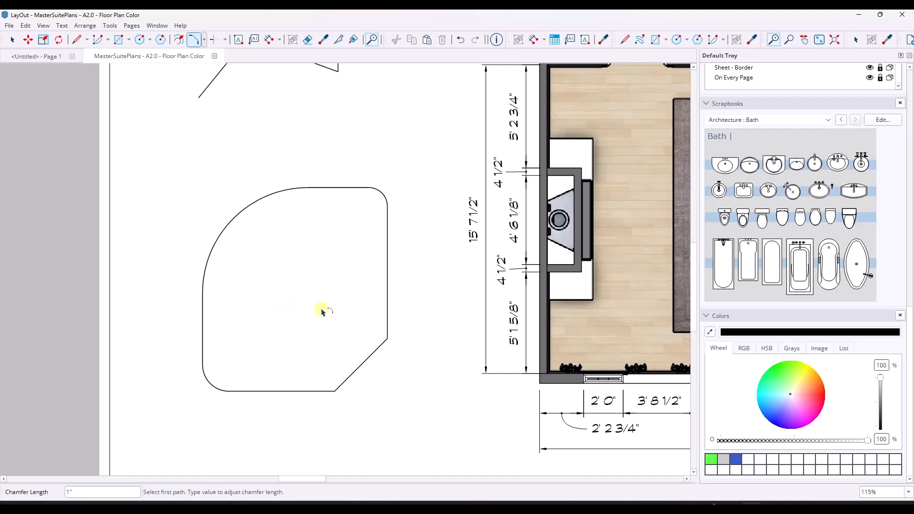
pyautogui.moveTo(280, 283)
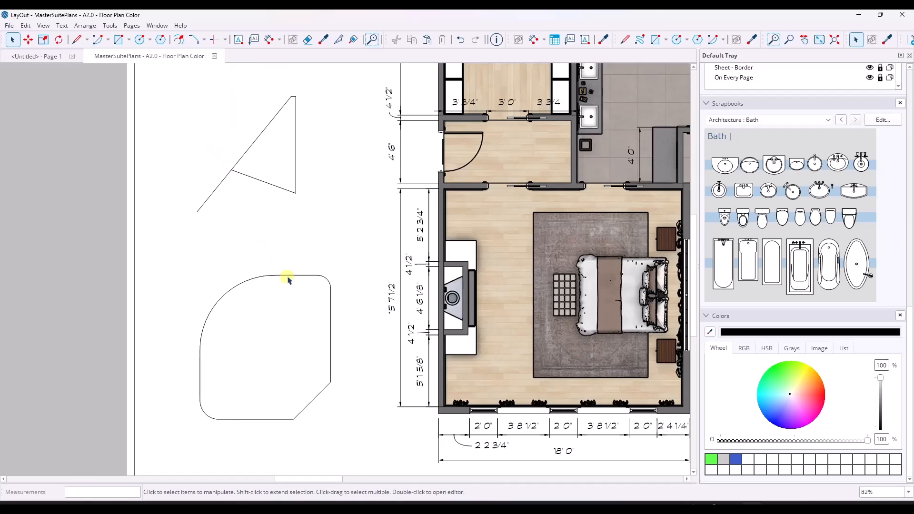
pyautogui.moveTo(209, 342)
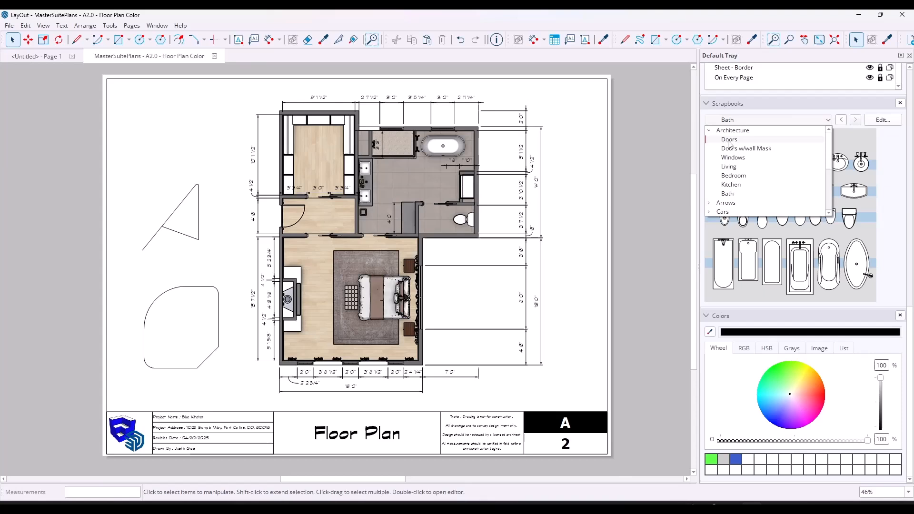
# Step: Take a seat from the Living scrapbook and place it against the bathroom wall
pyautogui.click(729, 140)
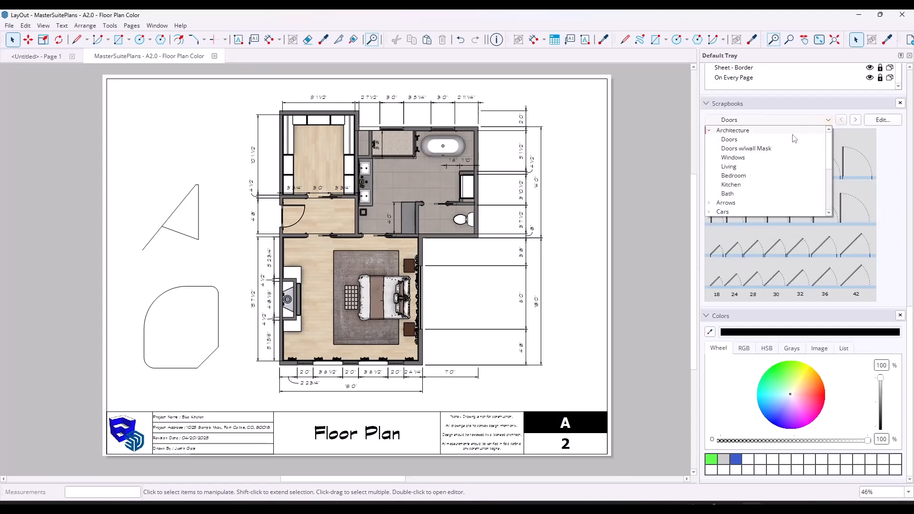
pyautogui.click(728, 166)
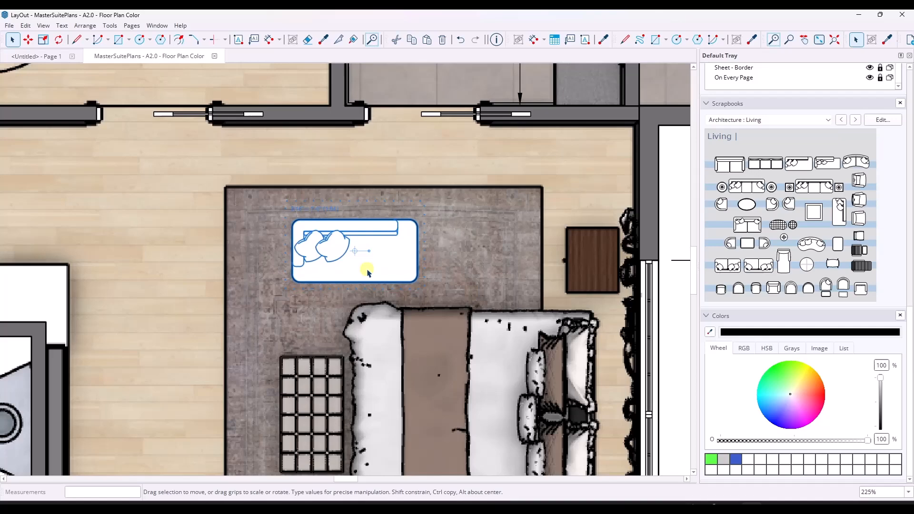
pyautogui.moveTo(353, 250); pyautogui.dragTo(167, 196)
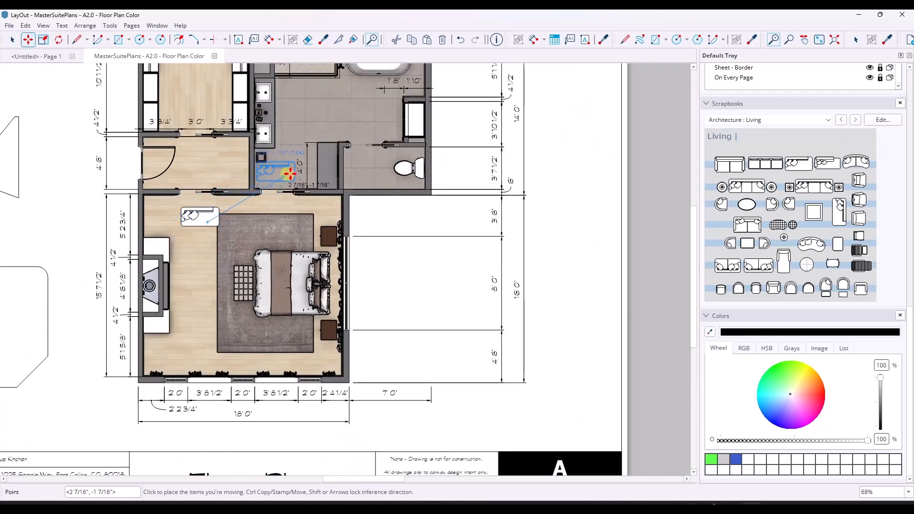
pyautogui.click(320, 167)
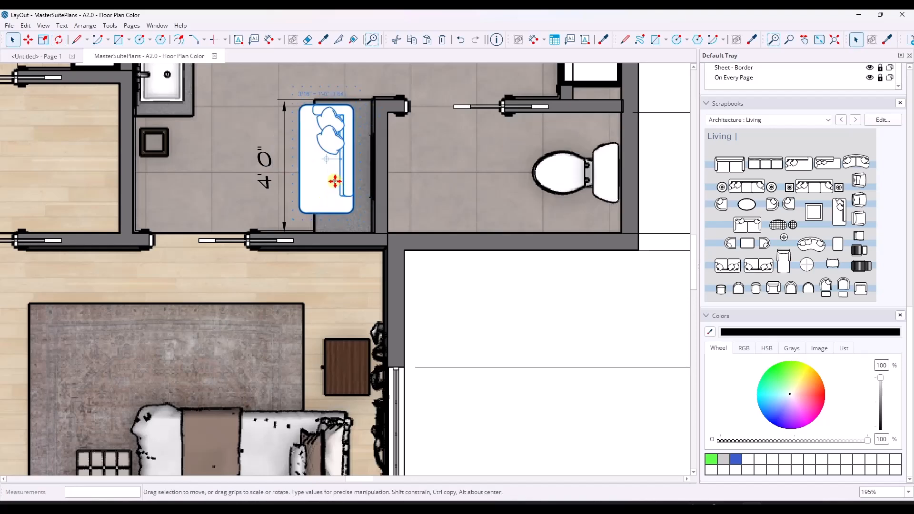
pyautogui.moveTo(335, 181); pyautogui.dragTo(341, 195)
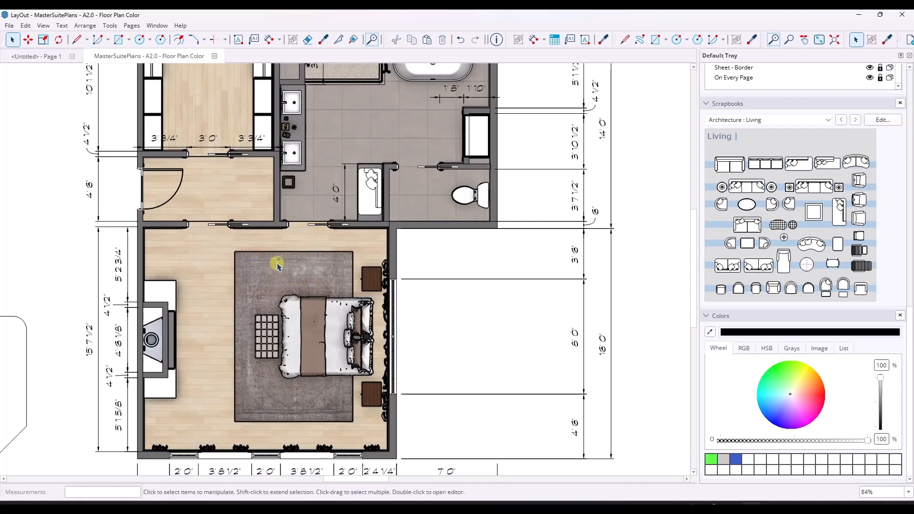
# Step: Switch to the Bedroom scrapbook and rotate the new bed to match the existing bed
pyautogui.click(820, 120)
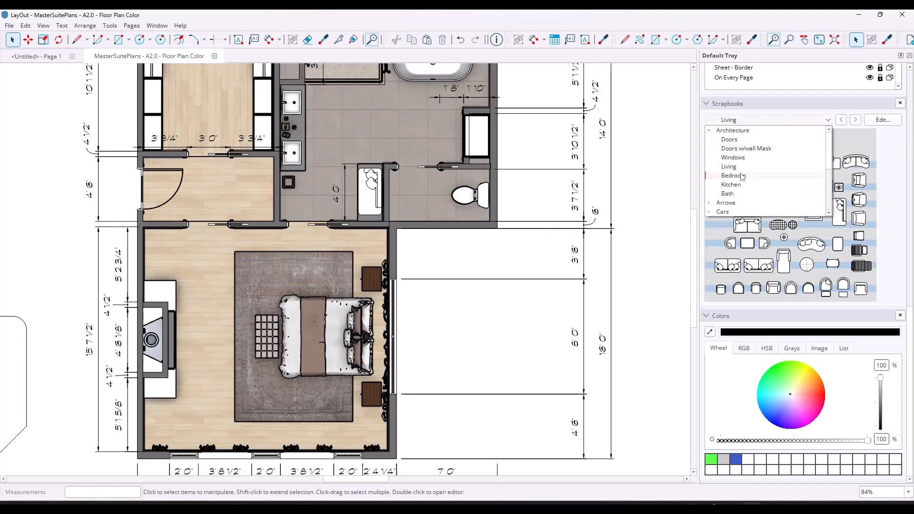
pyautogui.click(733, 176)
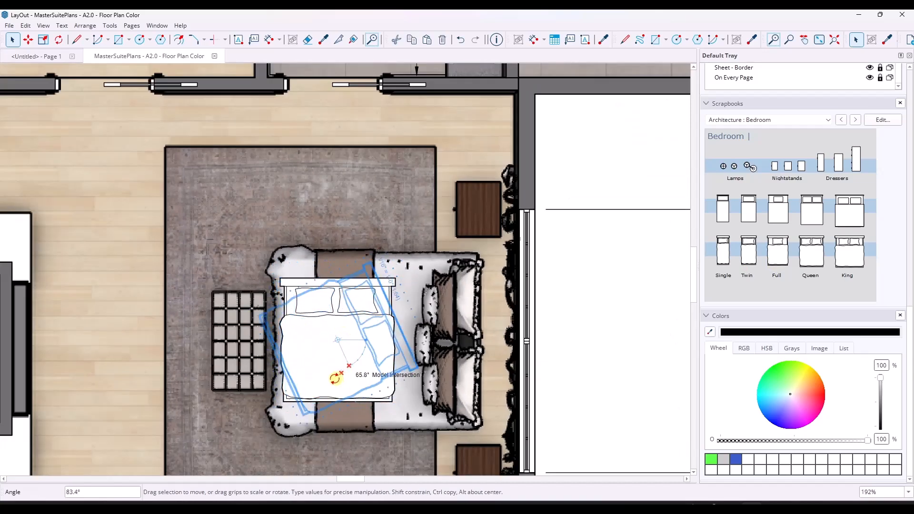
pyautogui.moveTo(337, 376); pyautogui.dragTo(334, 396)
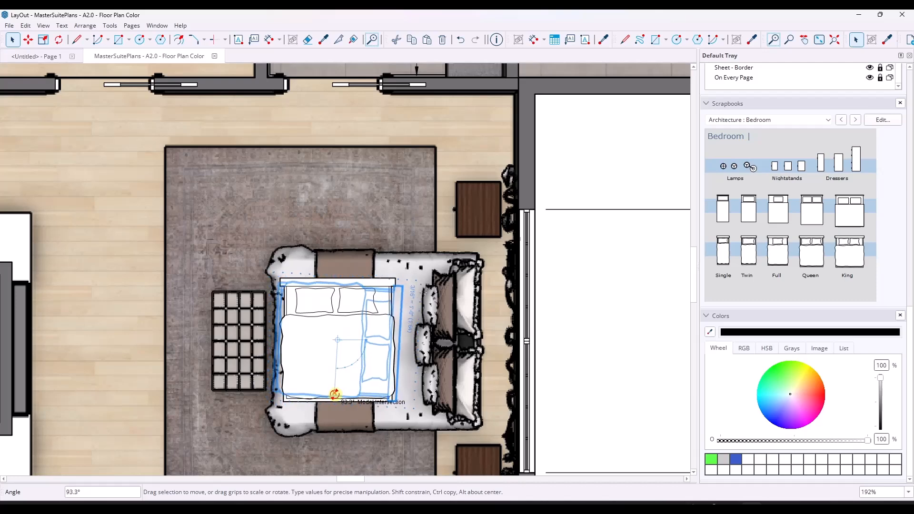
pyautogui.moveTo(333, 396); pyautogui.dragTo(332, 449)
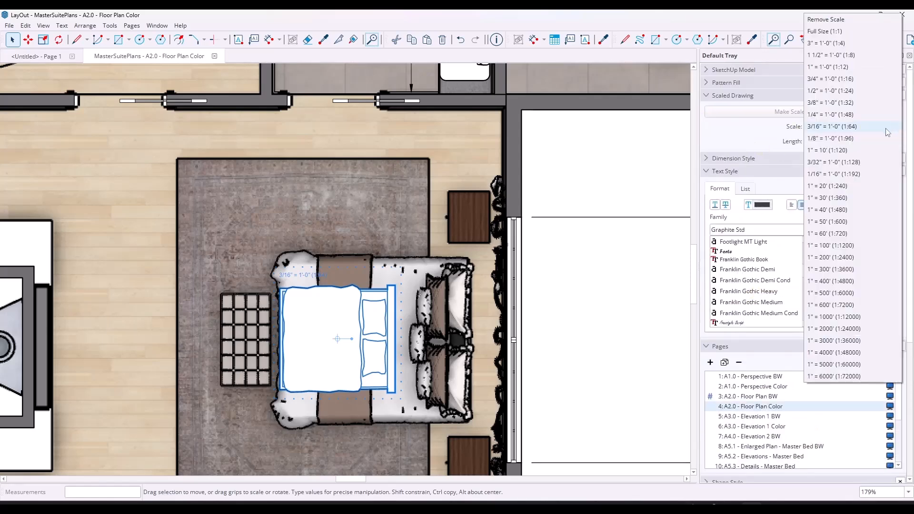
# Step: Apply two larger drawing scales to the bed from the Scale dropdown
pyautogui.click(830, 114)
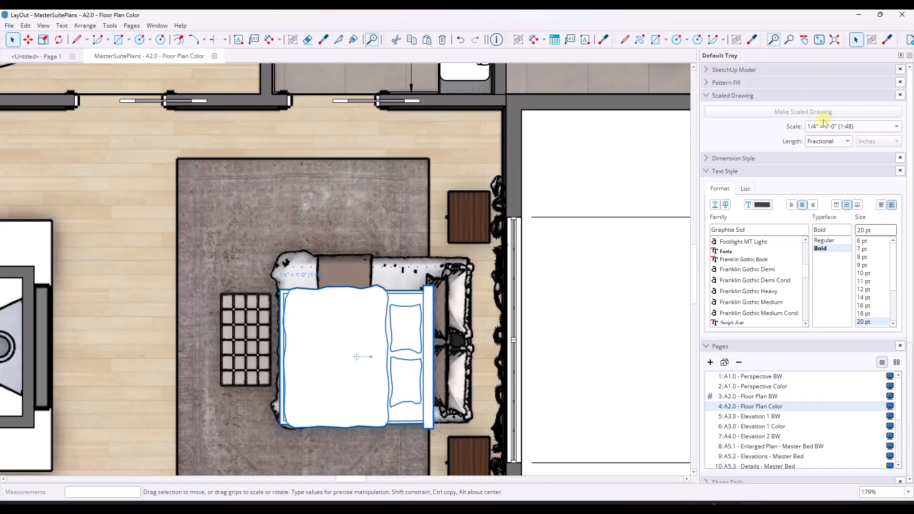
pyautogui.click(896, 127)
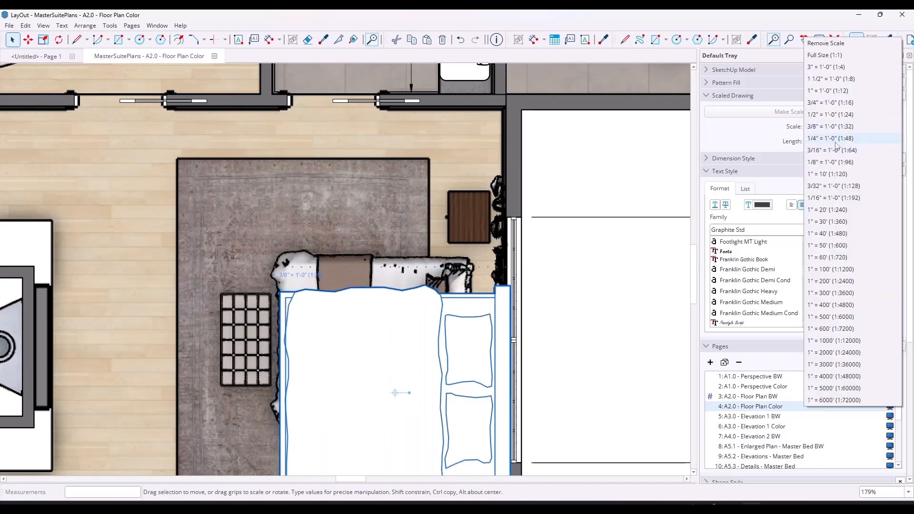
pyautogui.click(829, 138)
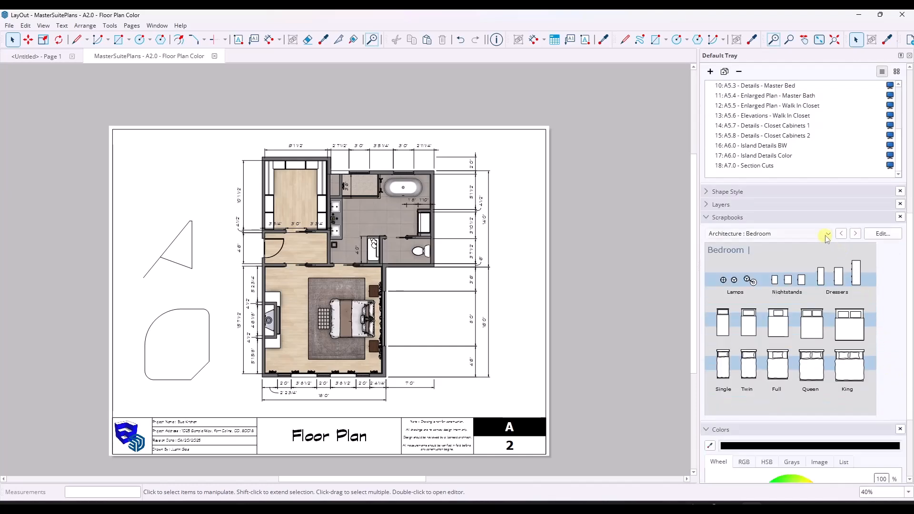
# Step: Advance past the Kitchen scrapbook and switch to the Architecture Bath fixtures scrapbook
pyautogui.click(855, 233)
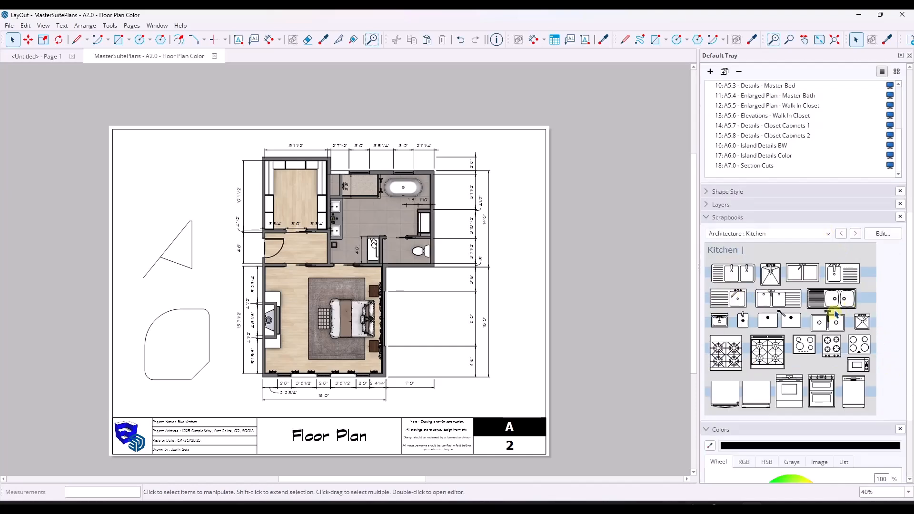
pyautogui.click(810, 233)
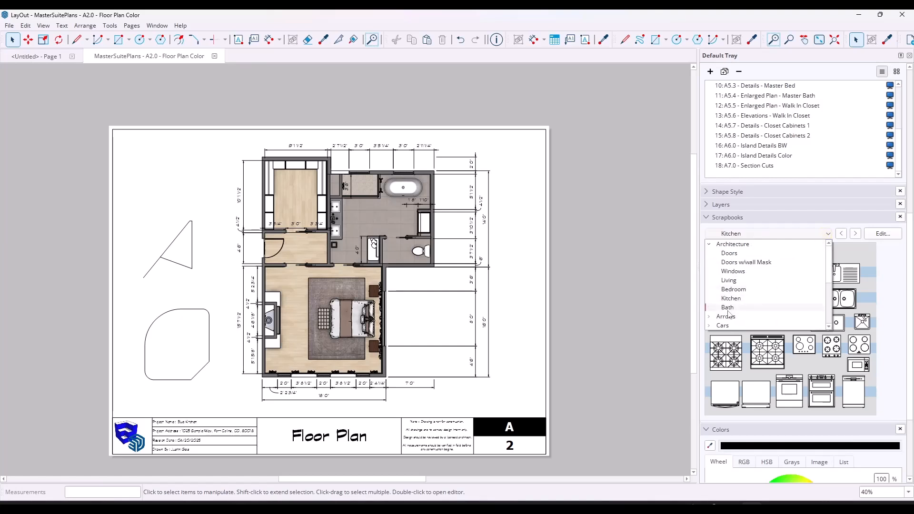
pyautogui.click(727, 307)
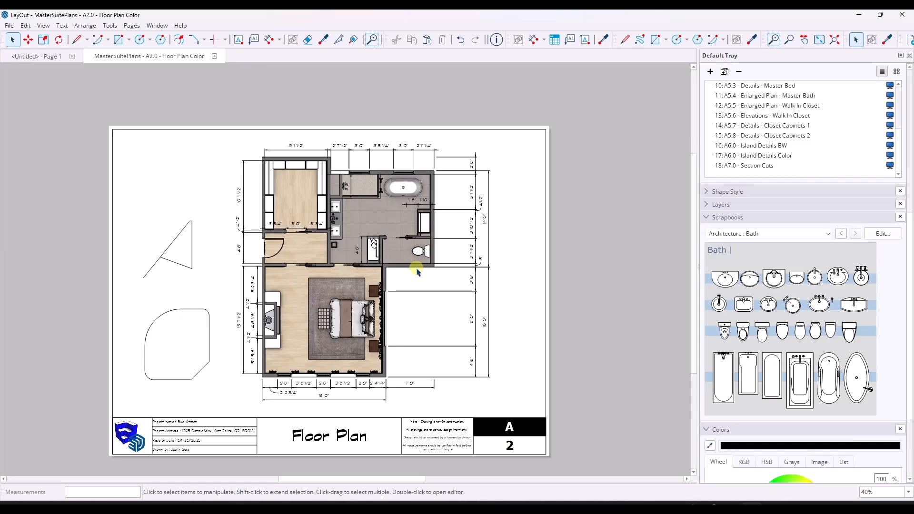
pyautogui.moveTo(625, 309)
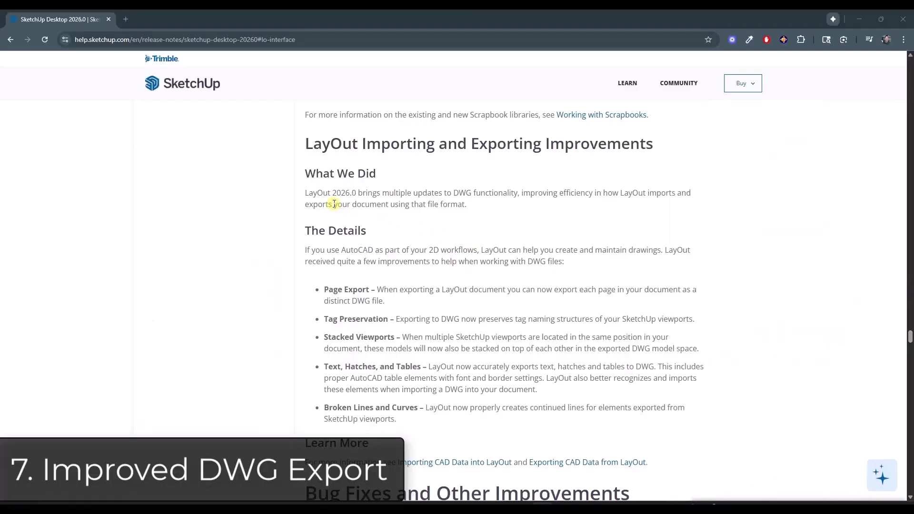
# Step: Scroll the SketchUp 2026 release notes to LayOut's Importing and Exporting Improvements section
pyautogui.scroll(-3)
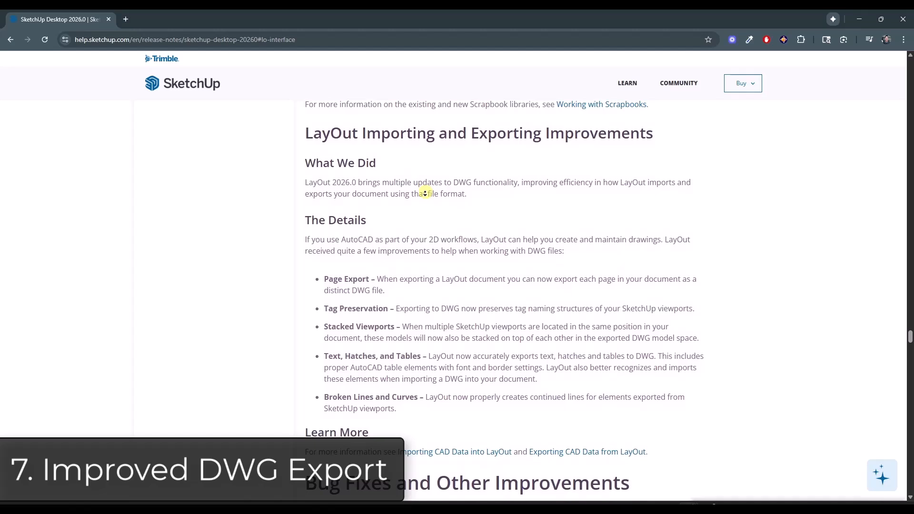
pyautogui.scroll(-3)
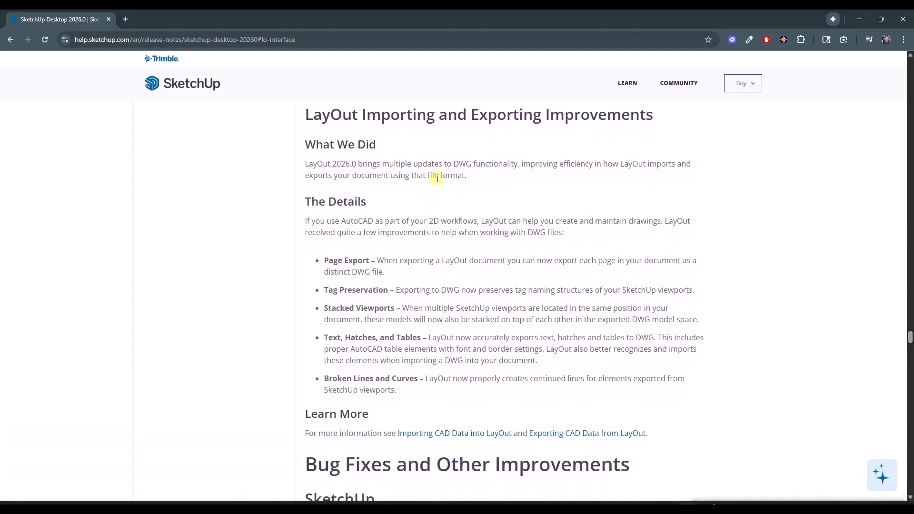
pyautogui.moveTo(442, 177)
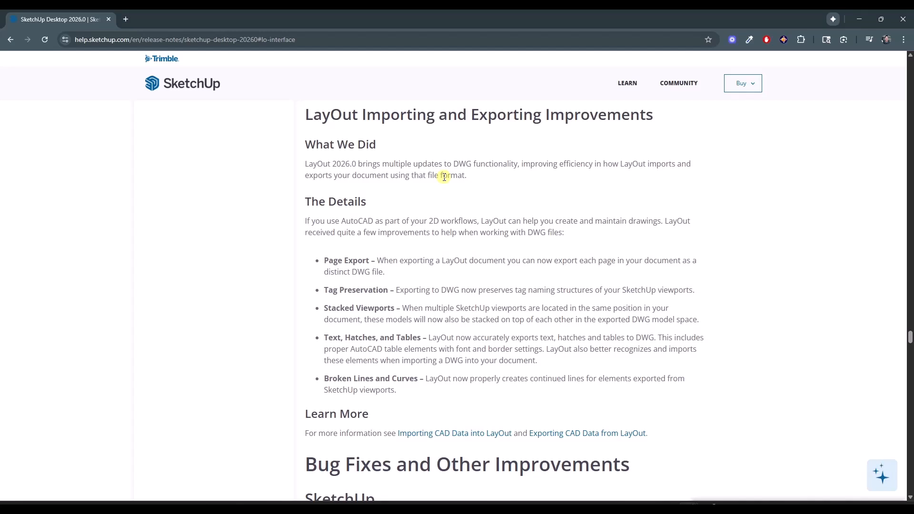
pyautogui.moveTo(334, 309)
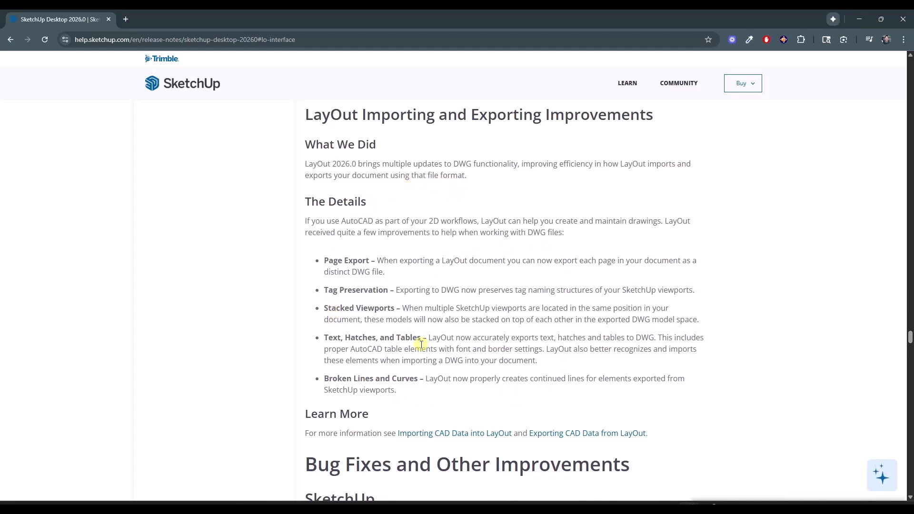
pyautogui.moveTo(353, 274)
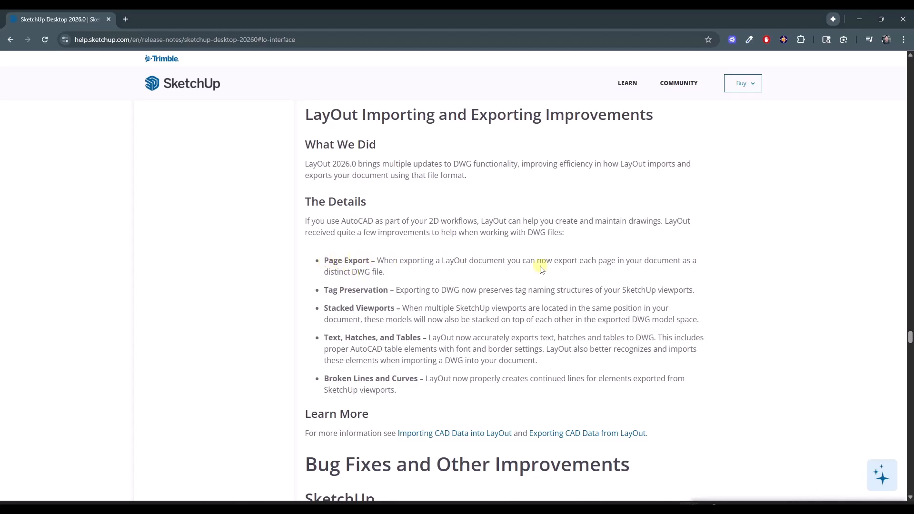
pyautogui.moveTo(394, 275)
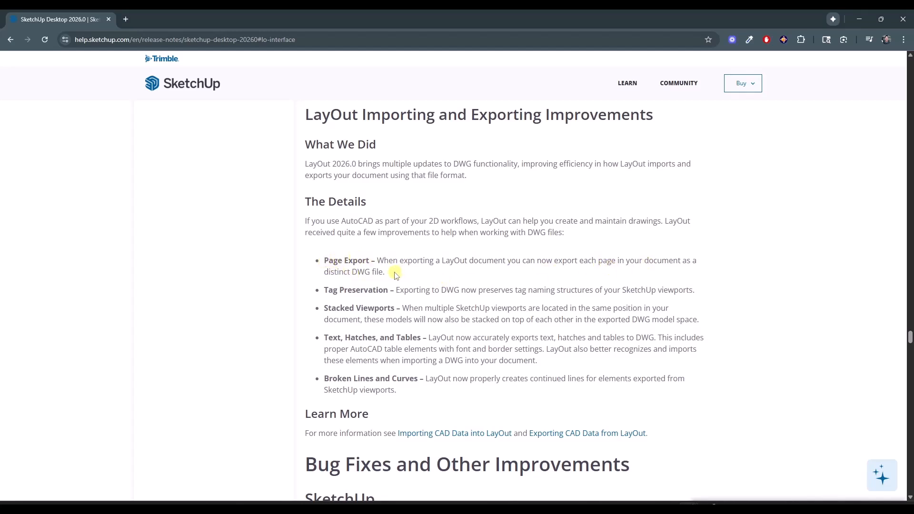
pyautogui.doubleClick(376, 272)
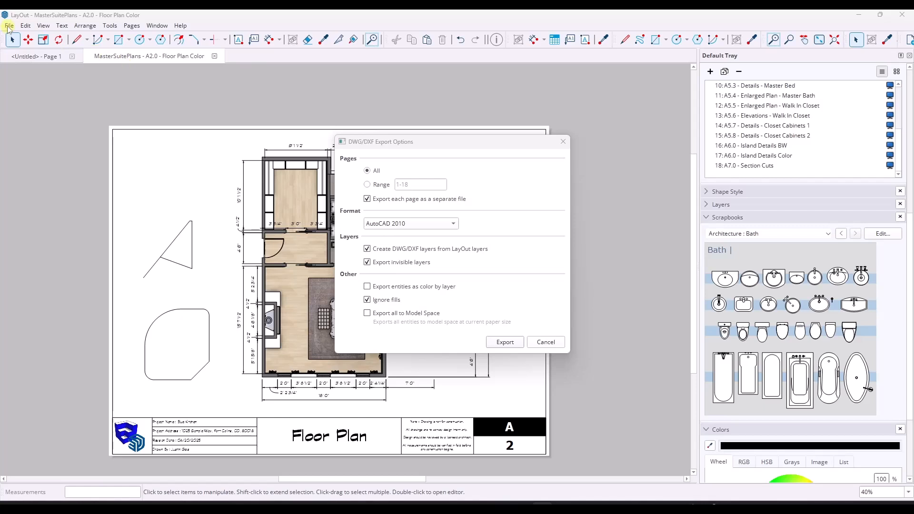
pyautogui.moveTo(322, 284)
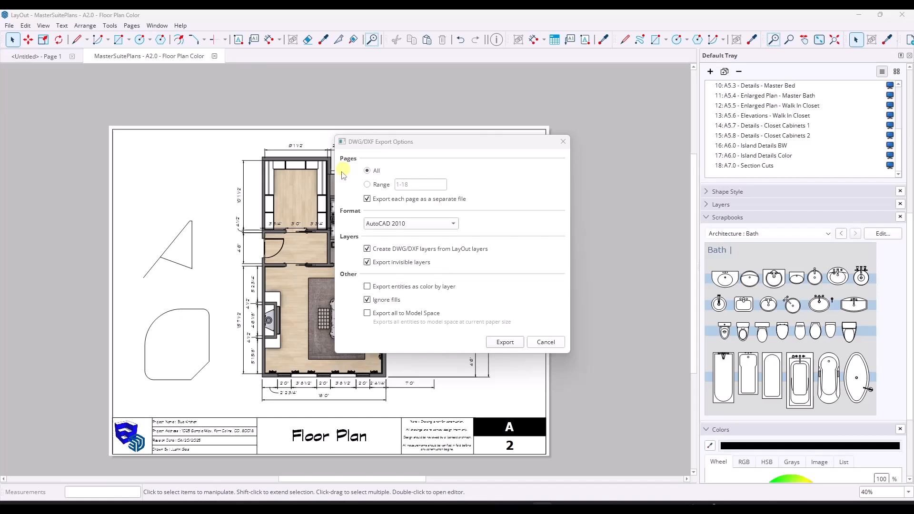
pyautogui.moveTo(410, 161)
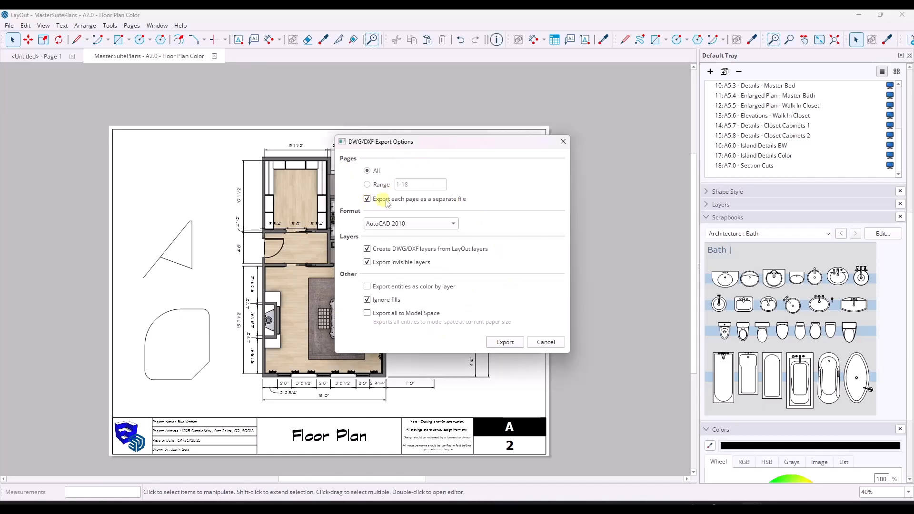
# Step: Toggle 'Export each page as a separate file' off and back on in DWG/DXF export options
pyautogui.click(367, 199)
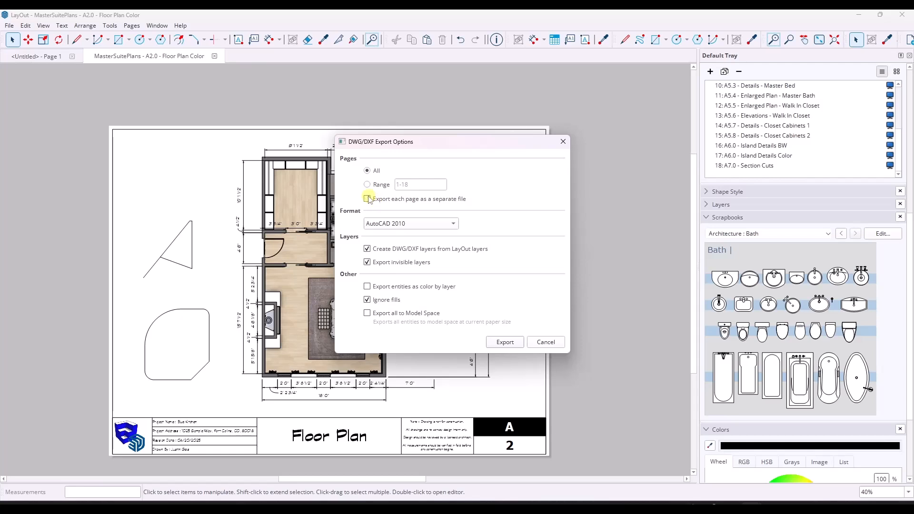
pyautogui.click(367, 199)
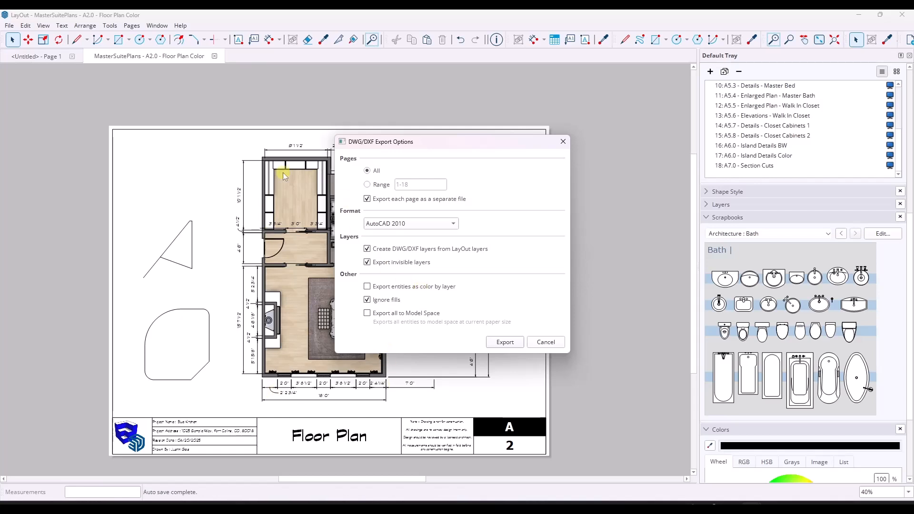
pyautogui.moveTo(399, 239)
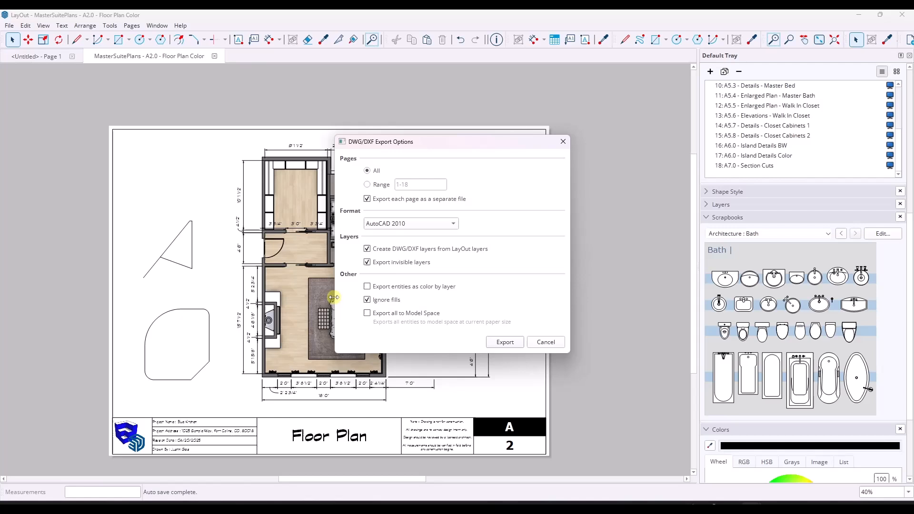
pyautogui.moveTo(480, 233)
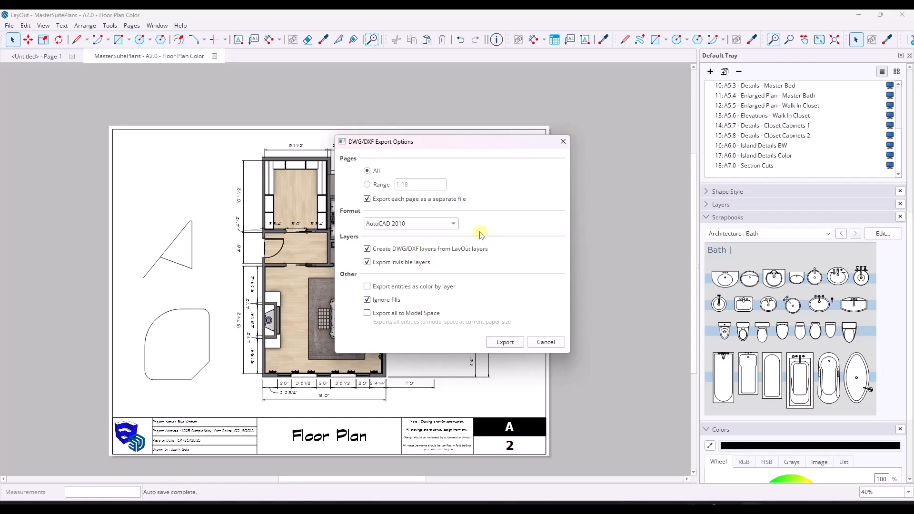
pyautogui.moveTo(436, 304)
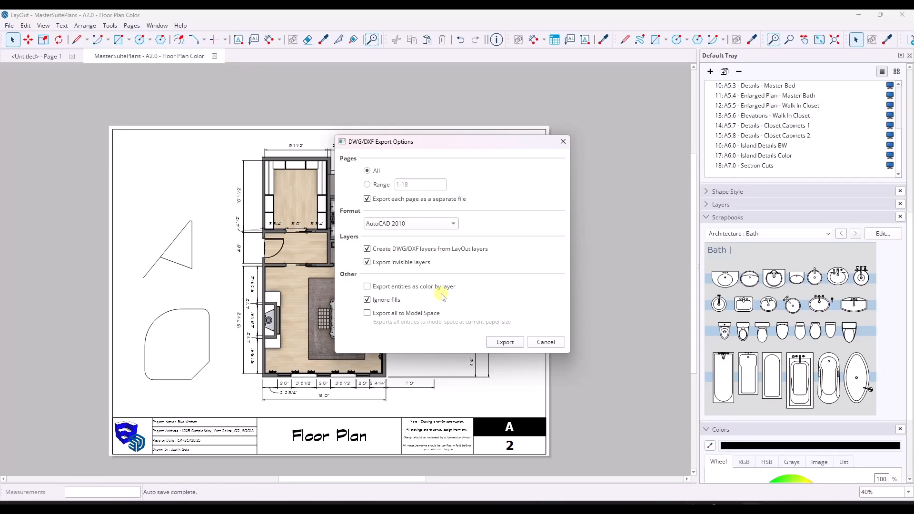
pyautogui.moveTo(385, 217)
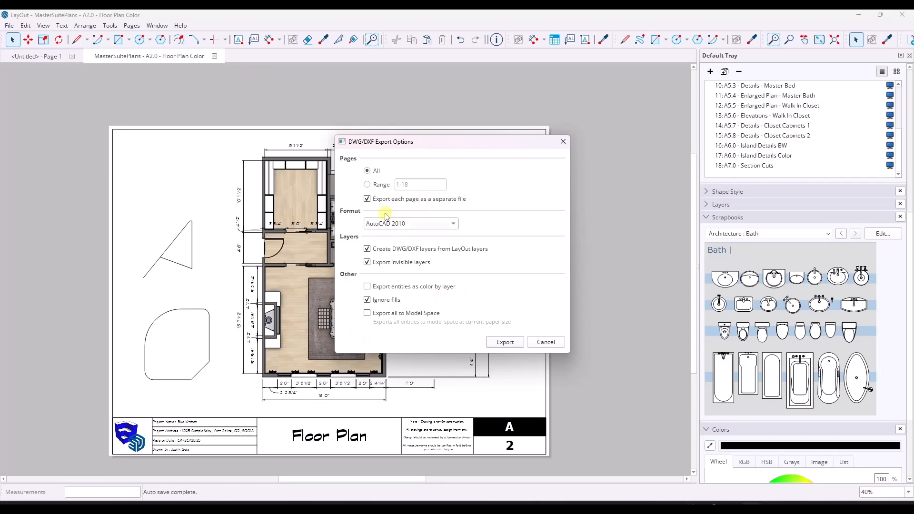